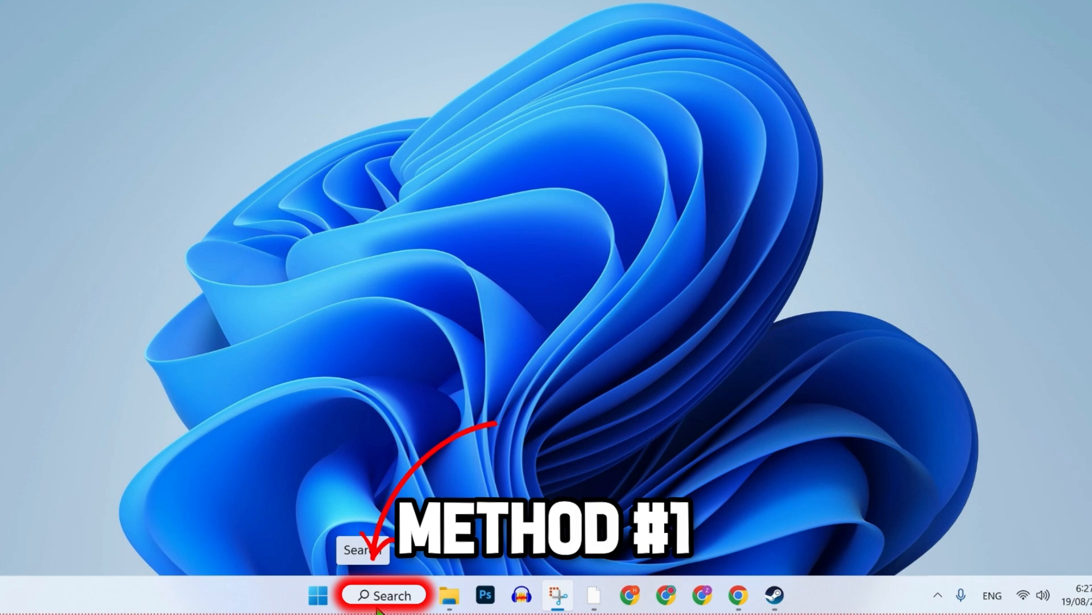
Step: Launch the Xbox app from Windows Search and go to the Starfield game page via 'starfield'
click(384, 594)
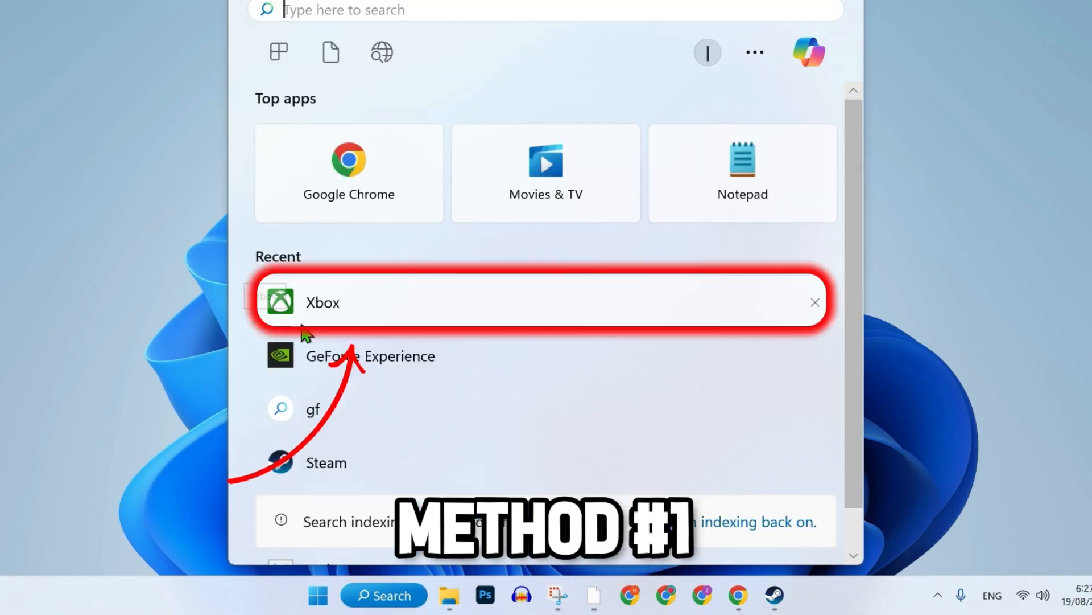
click(322, 301)
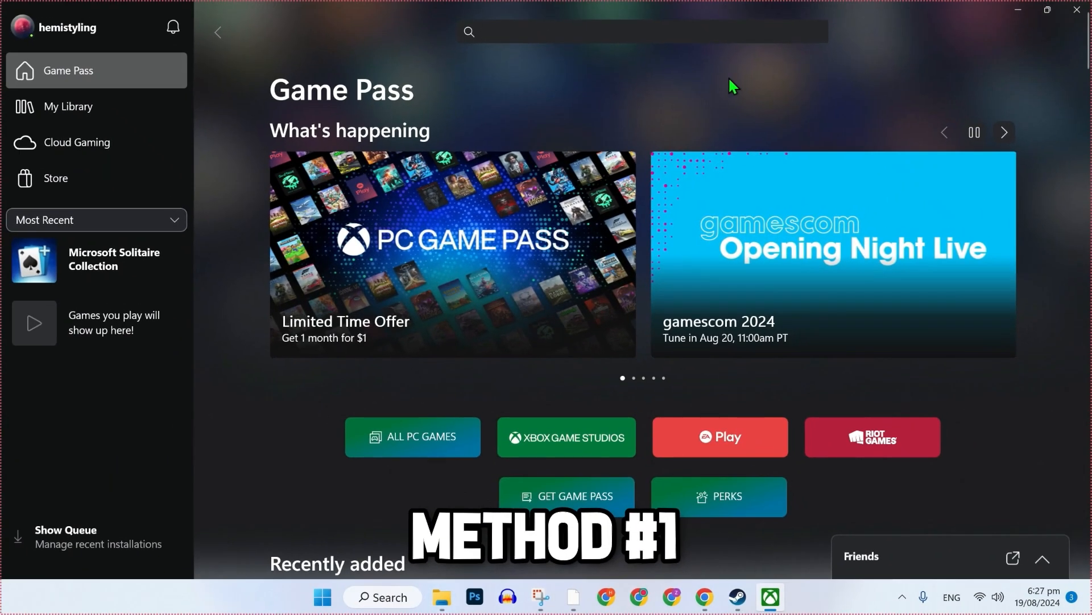
text(starfield)
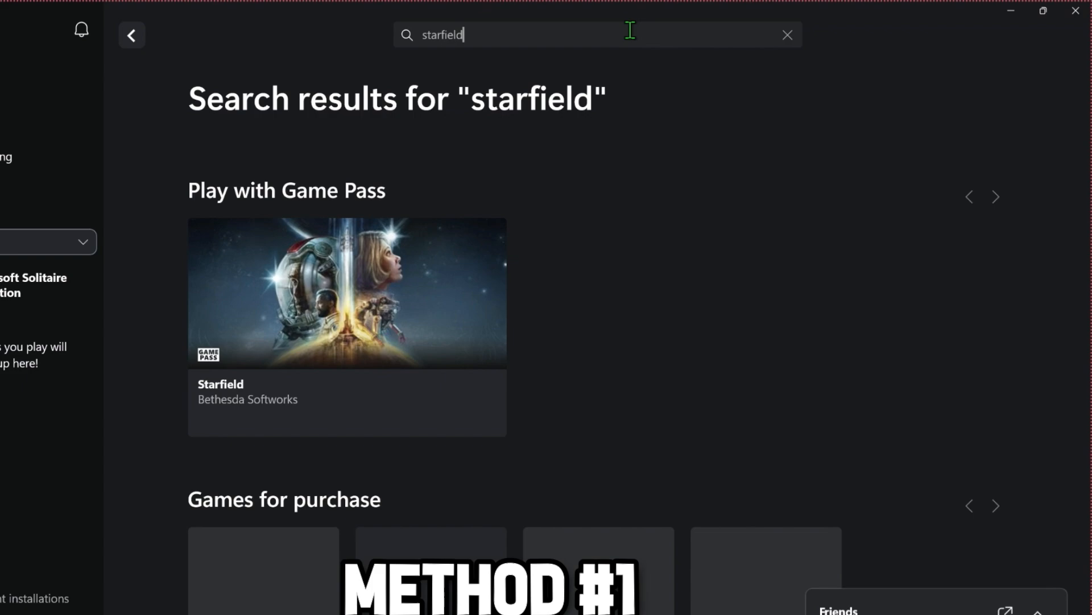
click(346, 293)
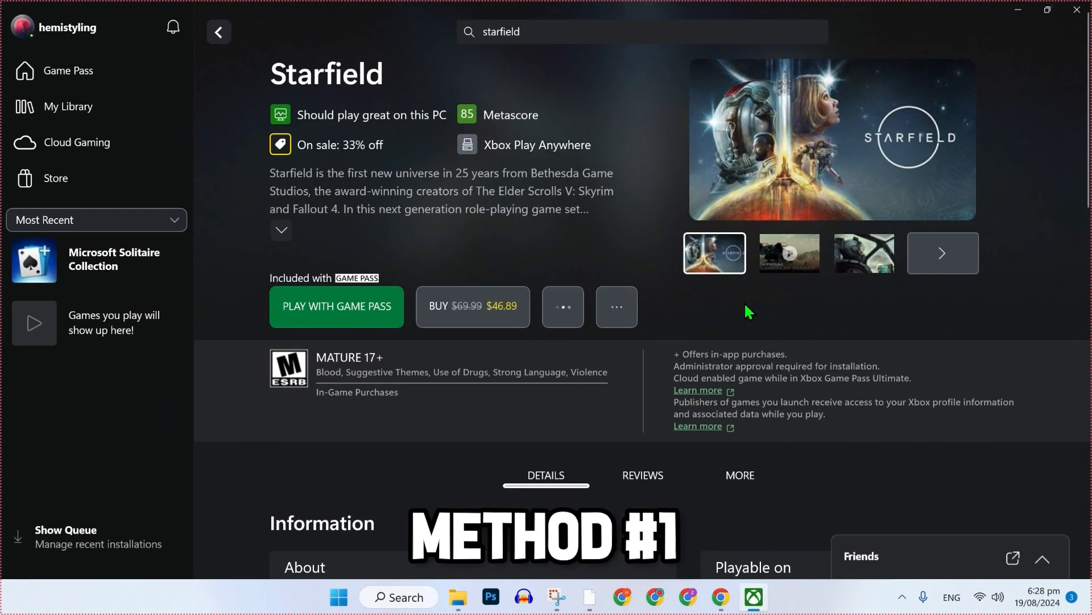
click(740, 474)
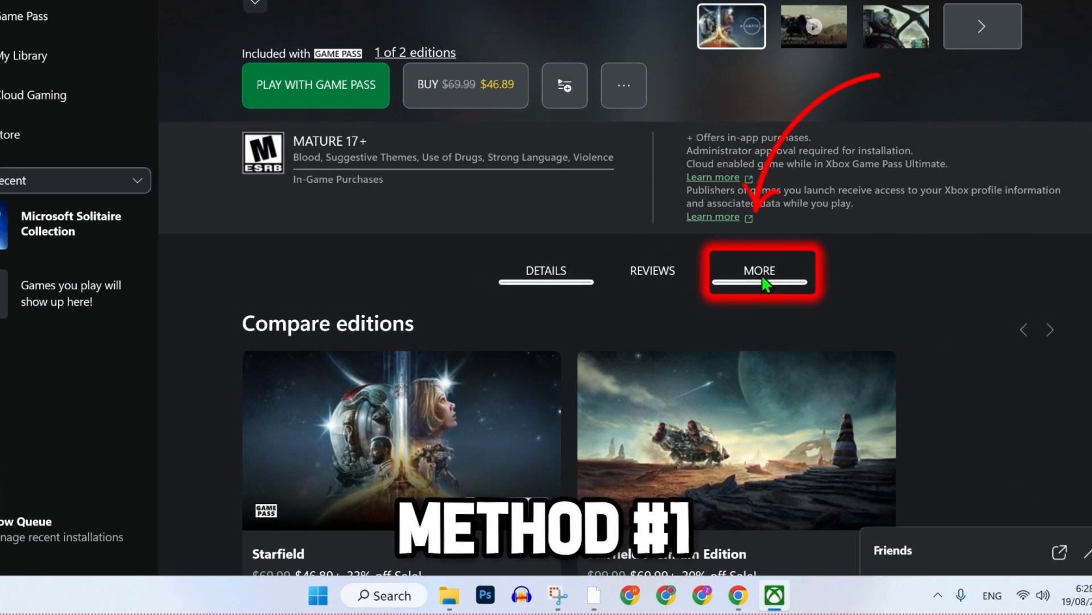
Step: Expand Starfield's More details and view all of its supported languages
click(759, 270)
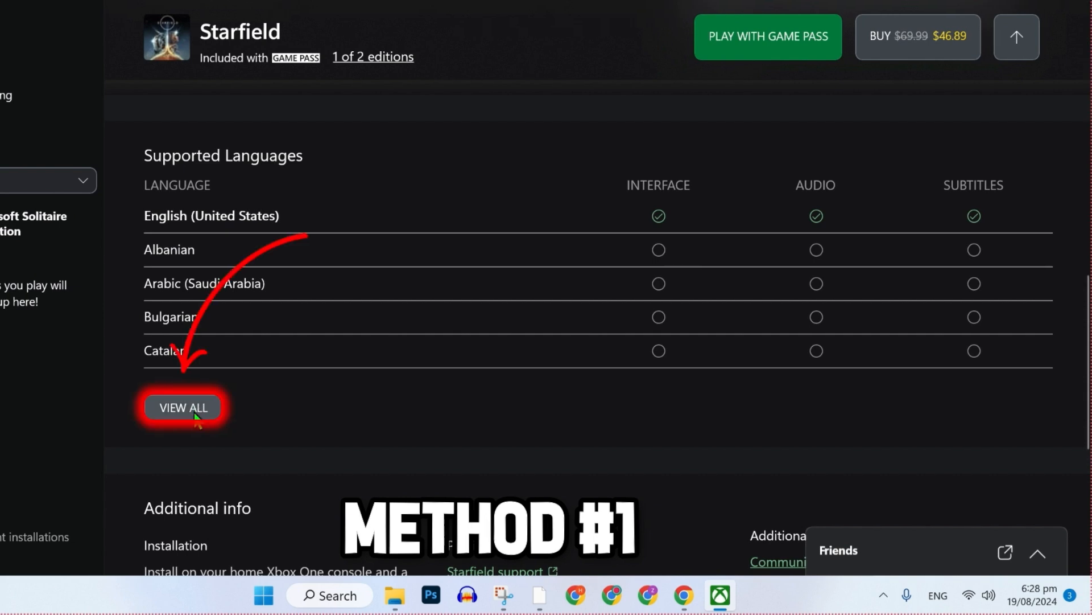
click(182, 408)
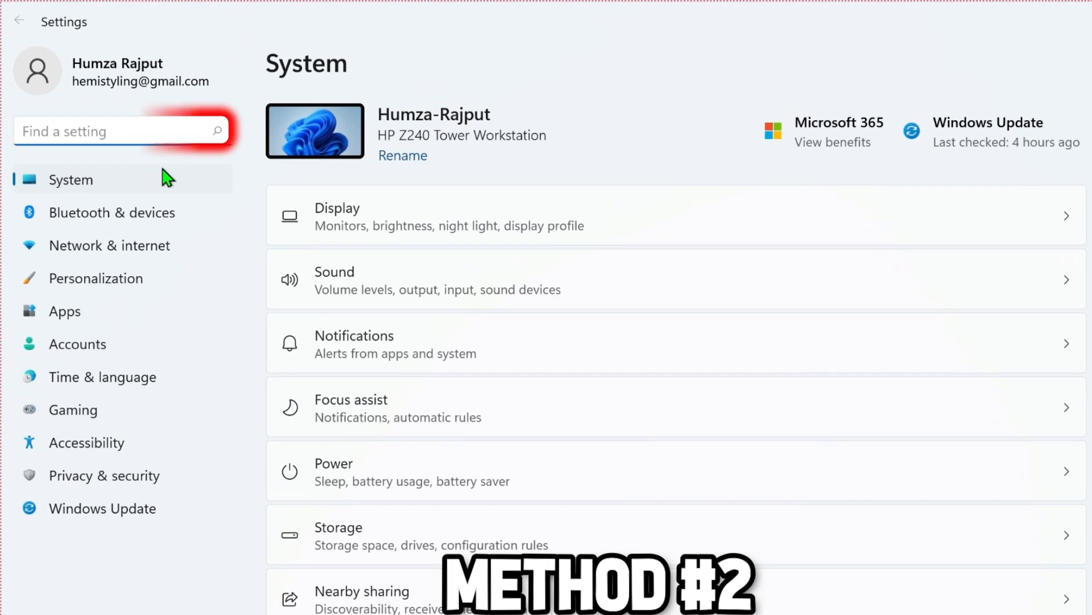
Step: Go to Language & region and start adding a language to install
click(101, 377)
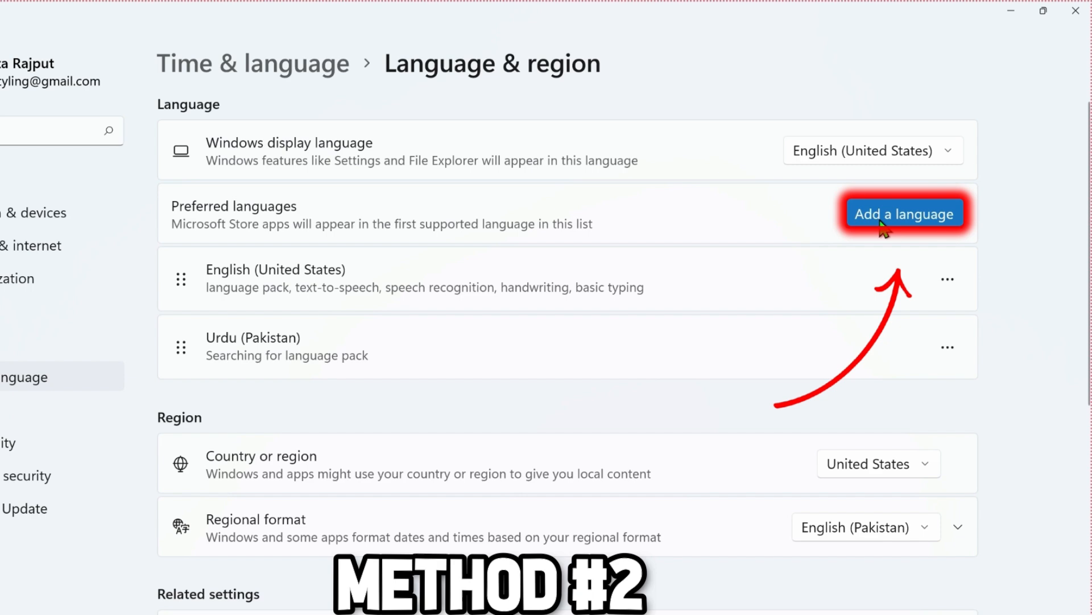
click(905, 213)
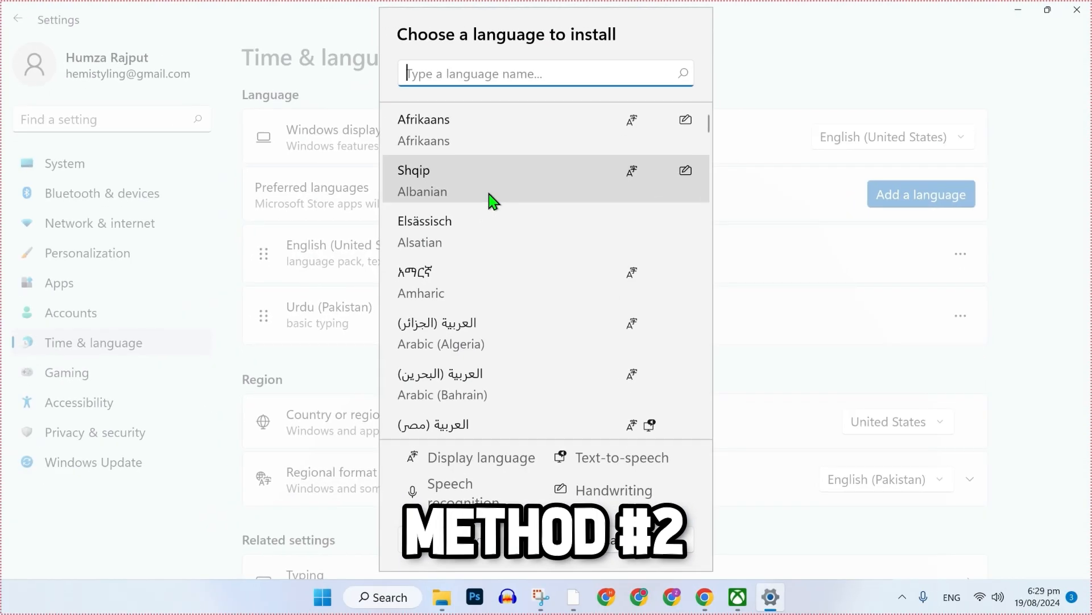